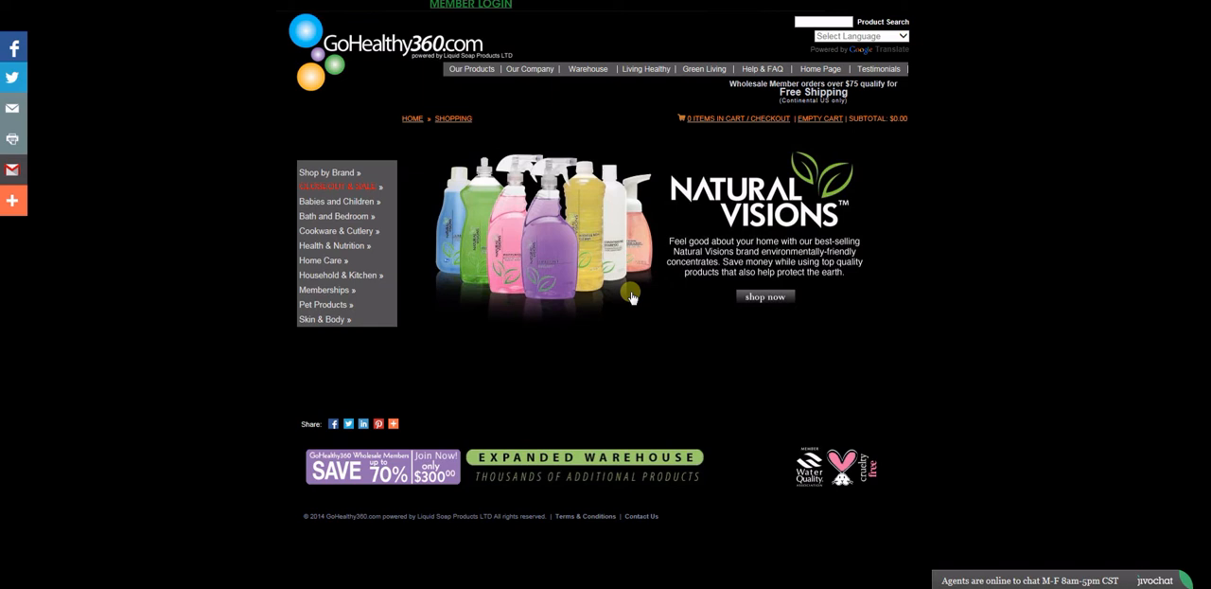
Bring up the member login page from the MEMBER LOGIN link at the top.
left_click(470, 4)
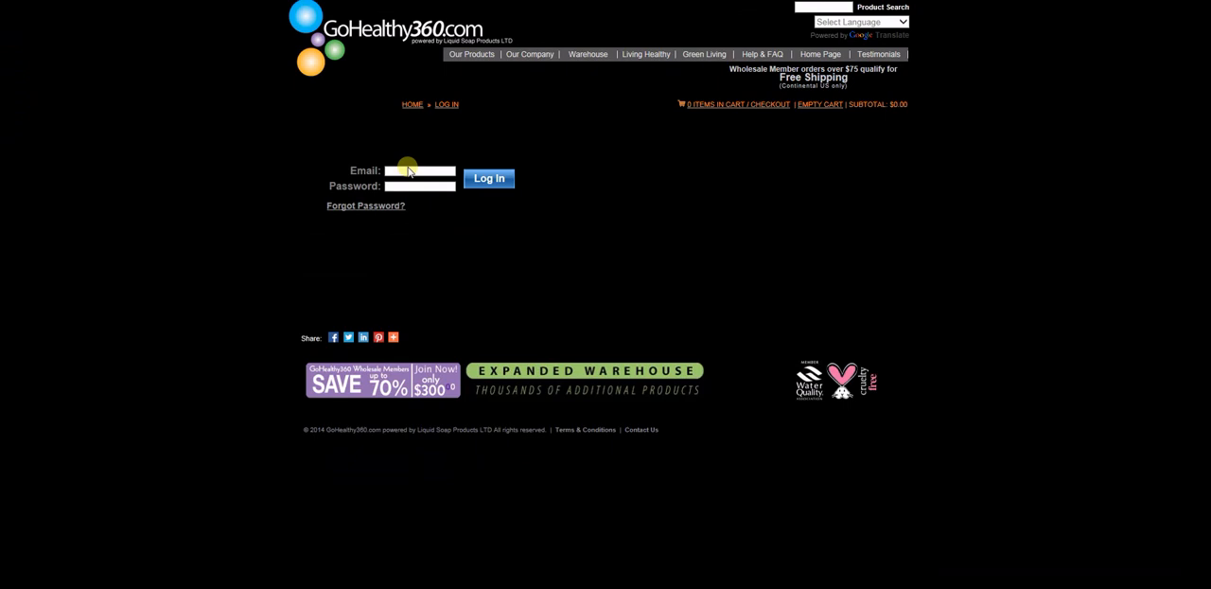
Sign in with the account email and password, then browse the Customize Your Pack category showing Pick 12 and Pick 8.
left_click(488, 178)
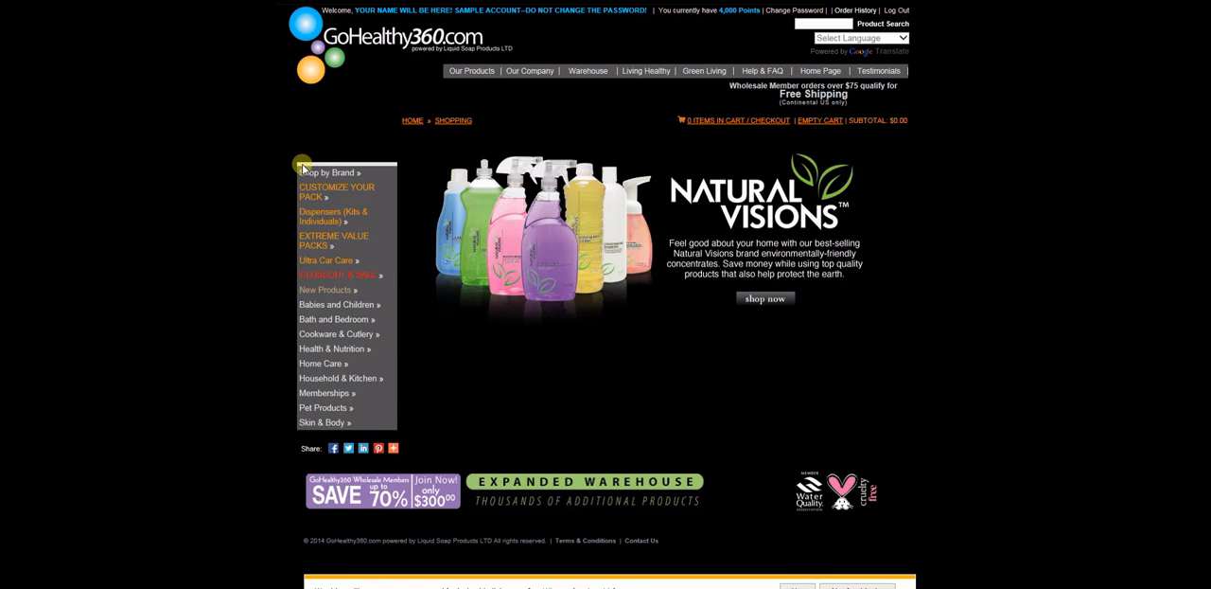
left_click(337, 193)
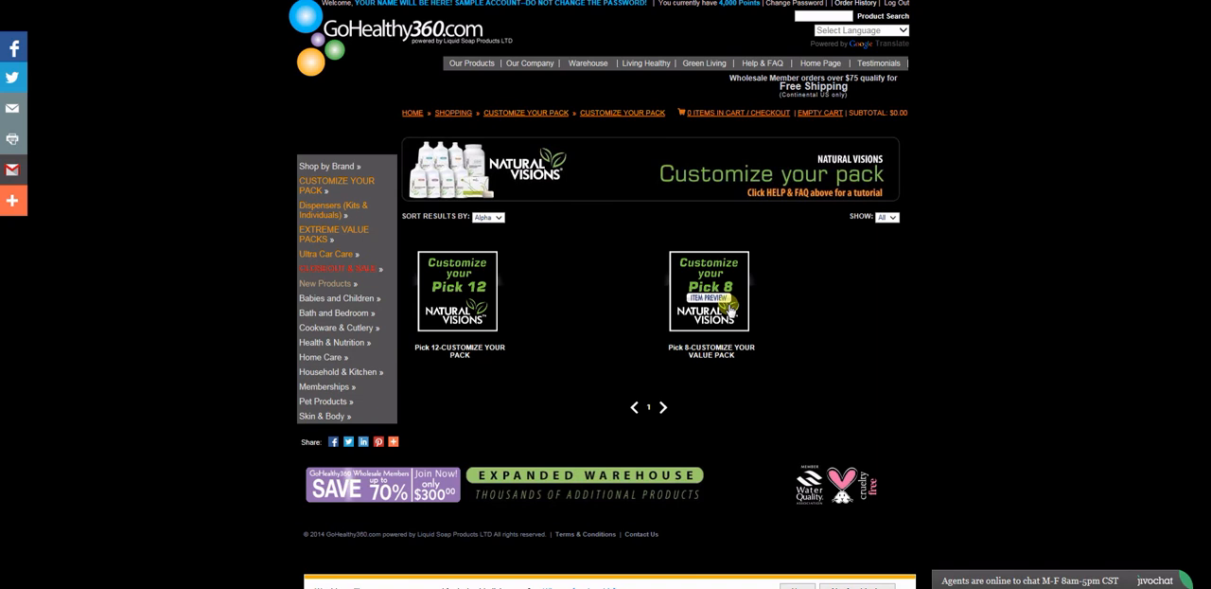